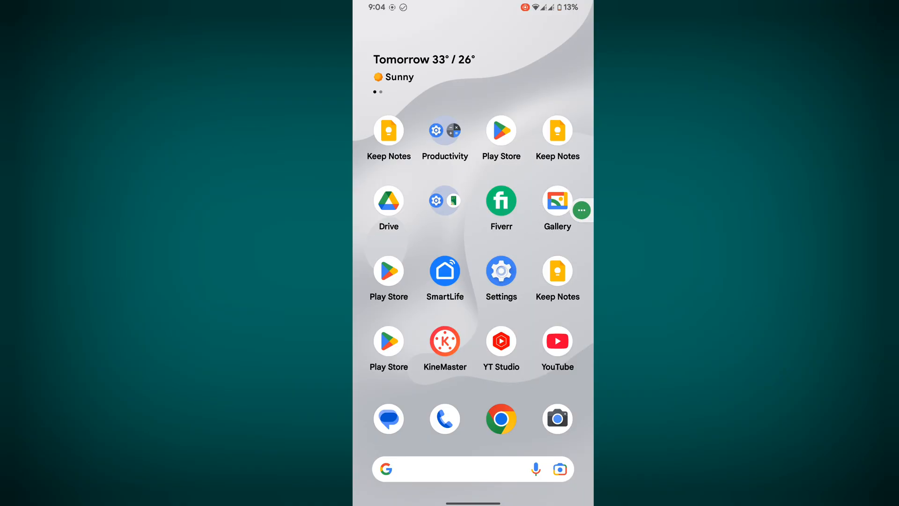
Reach the full list of all 97 installed apps through Settings > Apps
{"action": "left_click", "coordinate": [500, 270]}
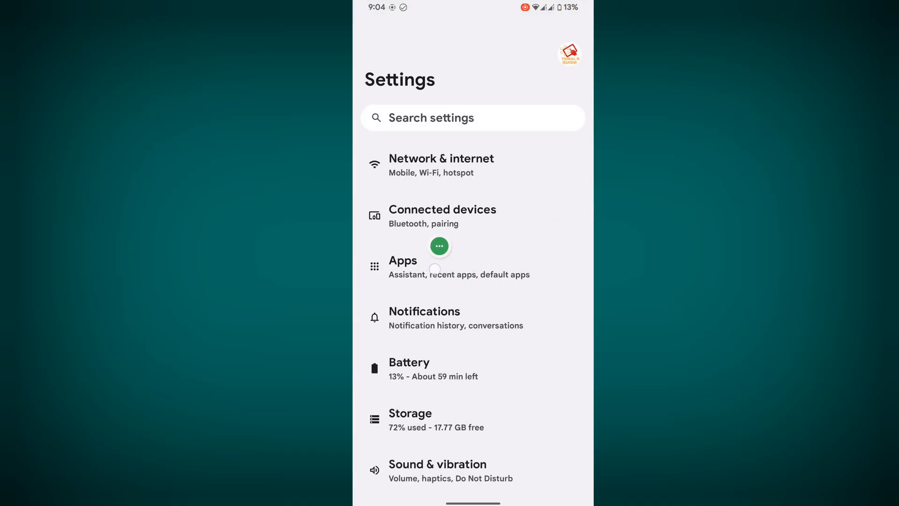
{"action": "left_click", "coordinate": [403, 260]}
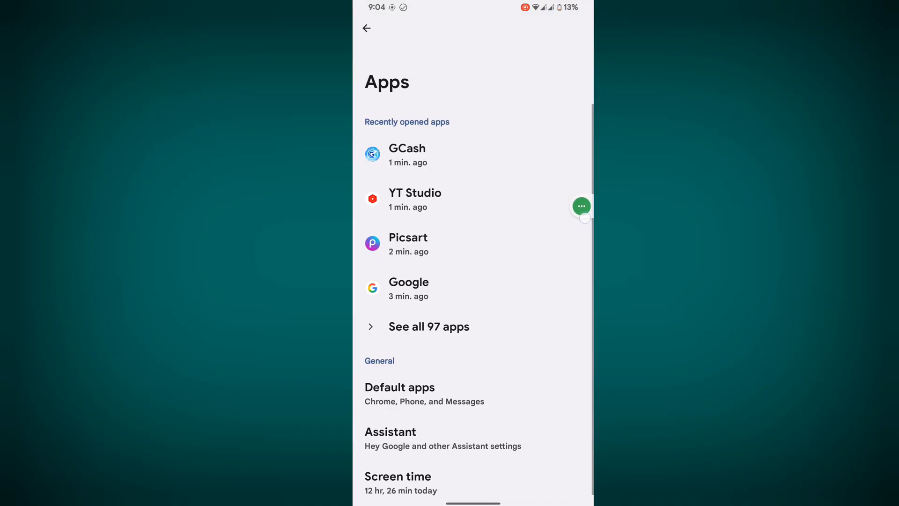
{"action": "left_click", "coordinate": [428, 327]}
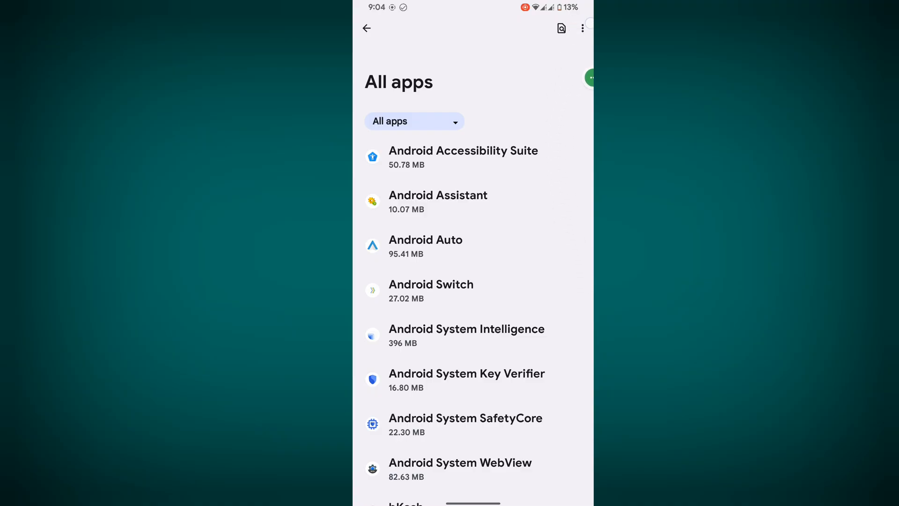
Reset all app preferences from the app list's three-dot menu and confirm
{"action": "left_click", "coordinate": [536, 53]}
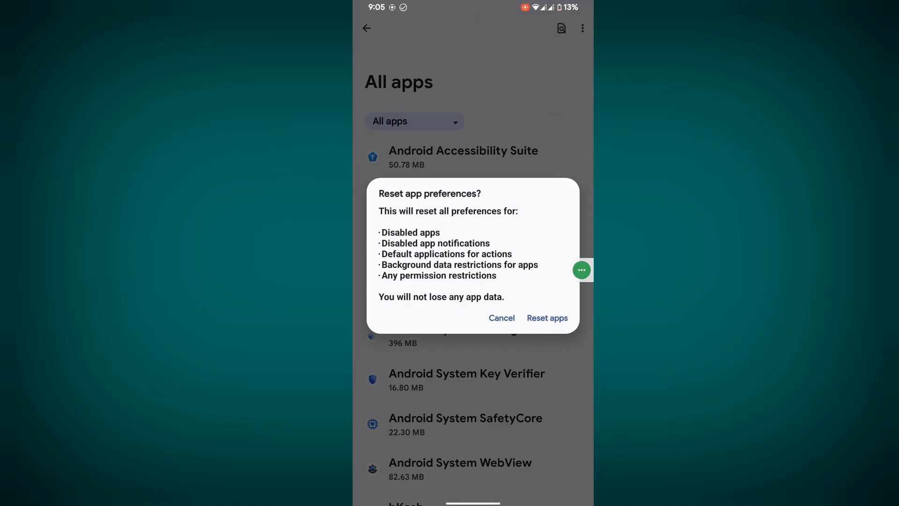
{"action": "left_click", "coordinate": [501, 317]}
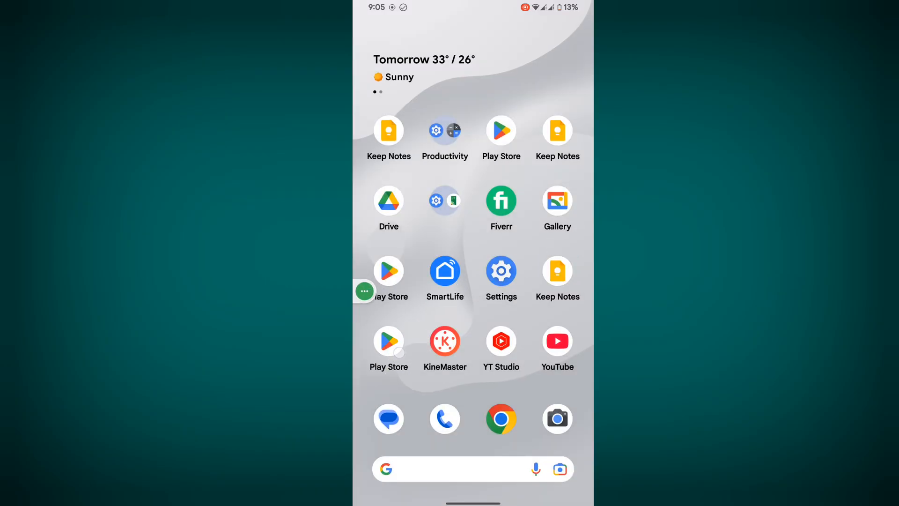
Find GCash in the Play Store and uninstall it, confirming removal
{"action": "left_click", "coordinate": [500, 130]}
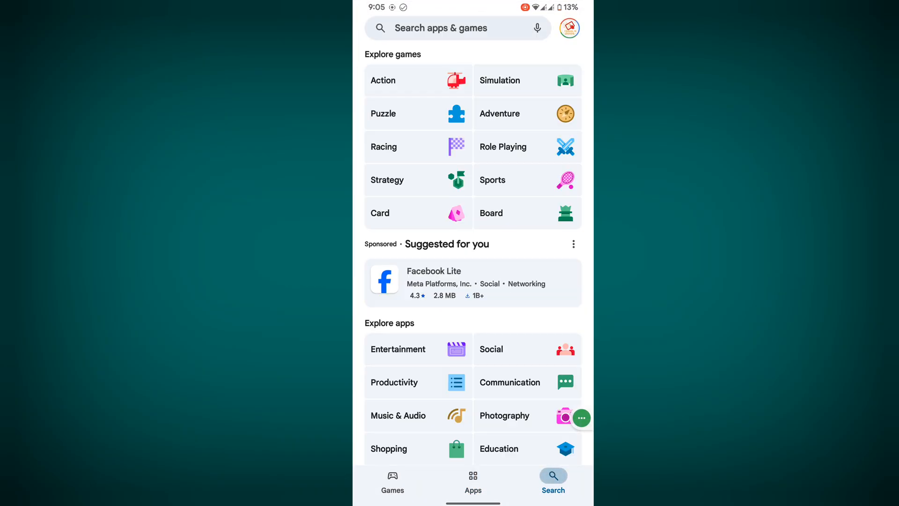
{"action": "type", "text": "gcash"}
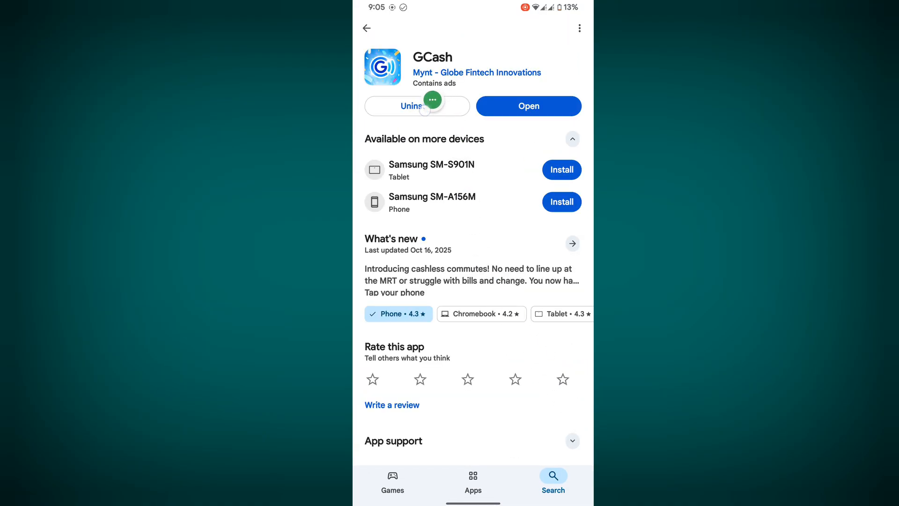
{"action": "left_click", "coordinate": [417, 105]}
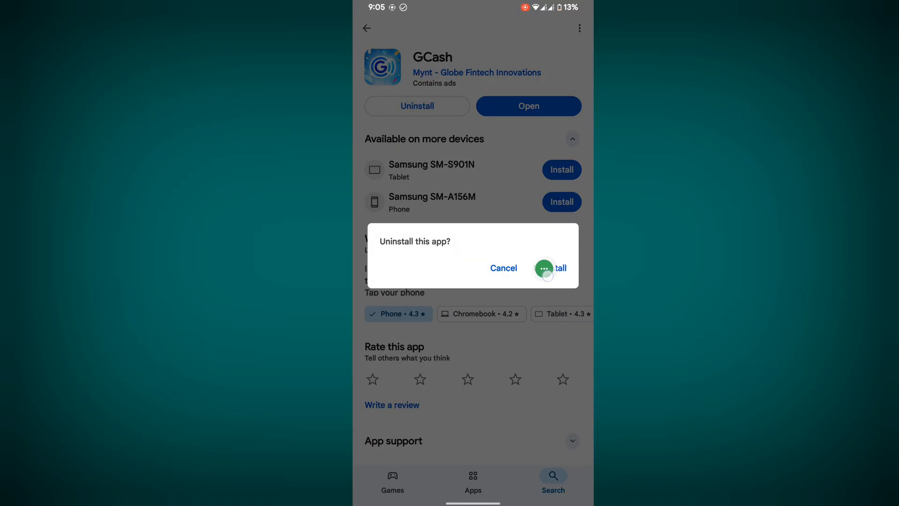
{"action": "left_click", "coordinate": [551, 268]}
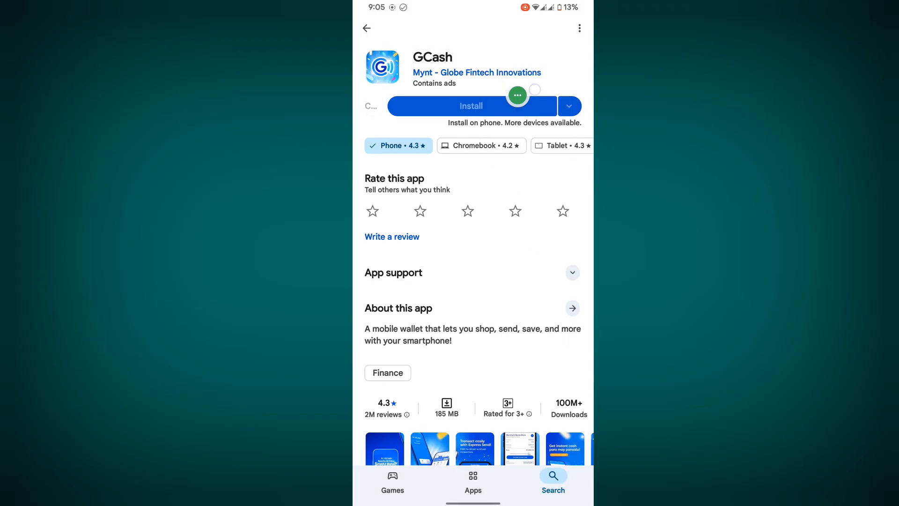
Reinstall GCash and swipe across the home screen to locate its restored icon
{"action": "left_click", "coordinate": [471, 105]}
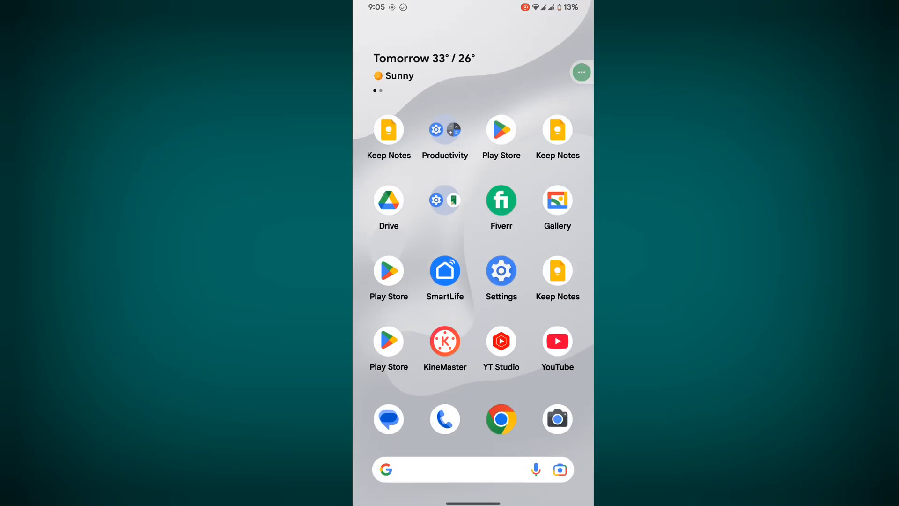
{"action": "scroll", "scroll_direction": "left", "scroll_amount": 3}
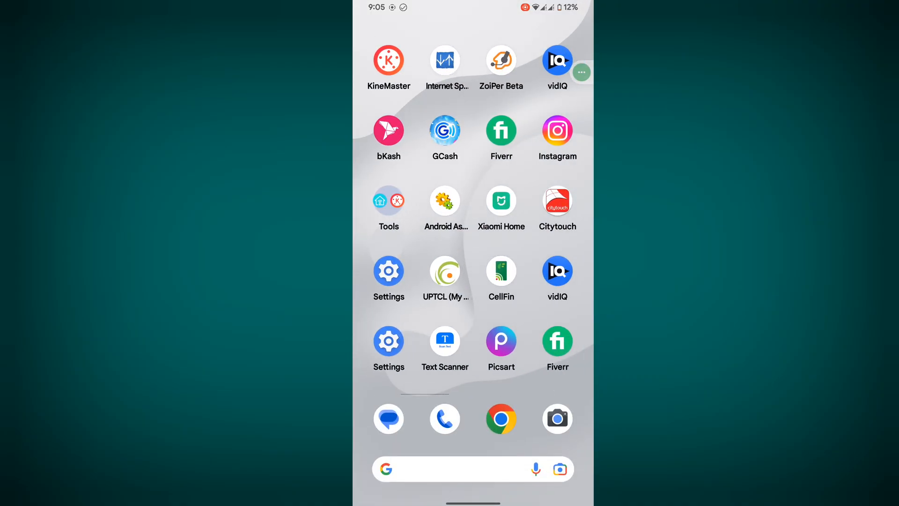